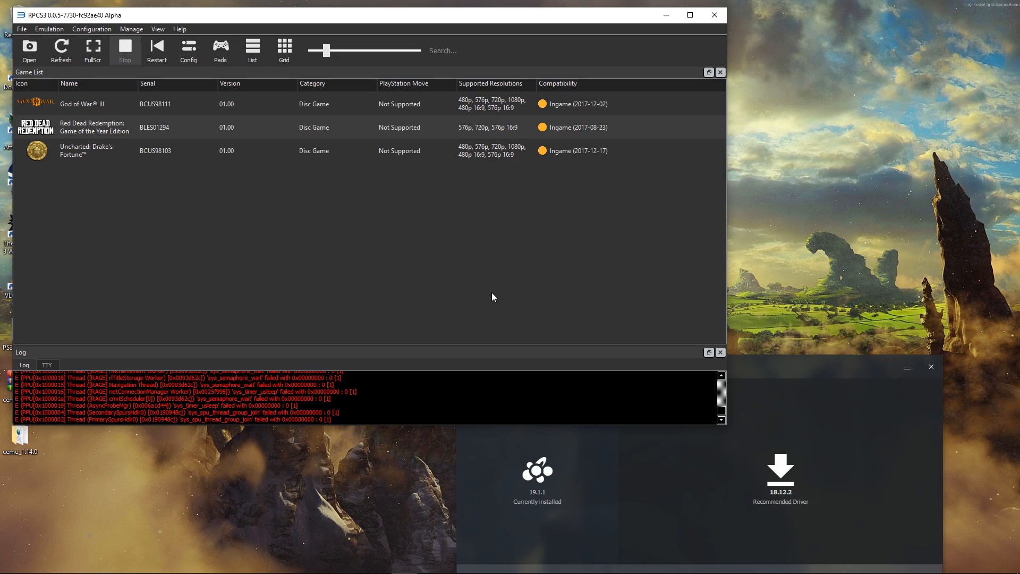
pyautogui.moveTo(787, 291)
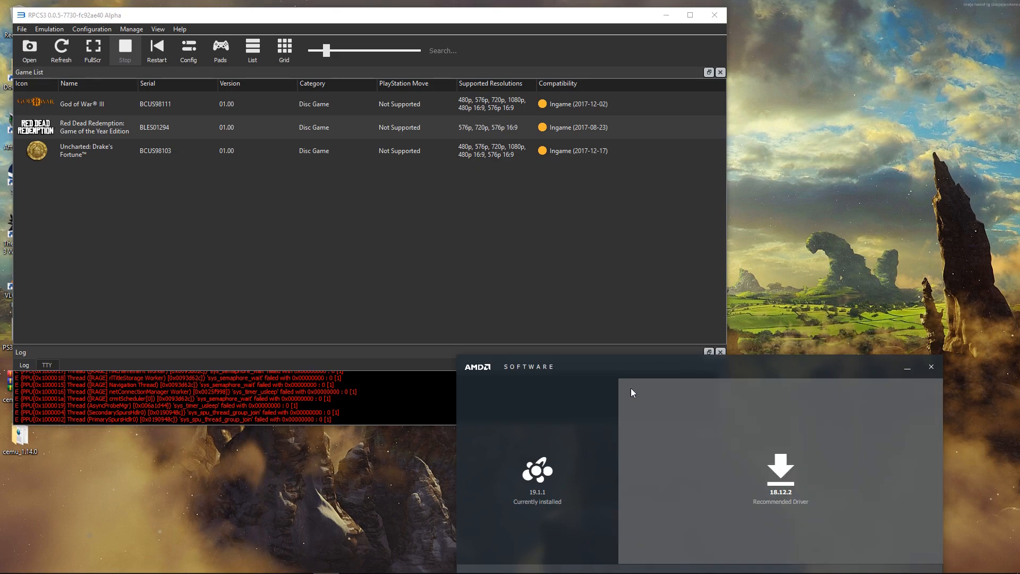
# Step: Review the emulator settings pages — GPU, audio, input, emulator overlay and interface — then dismiss them
pyautogui.moveTo(634, 392); pyautogui.dragTo(715, 264)
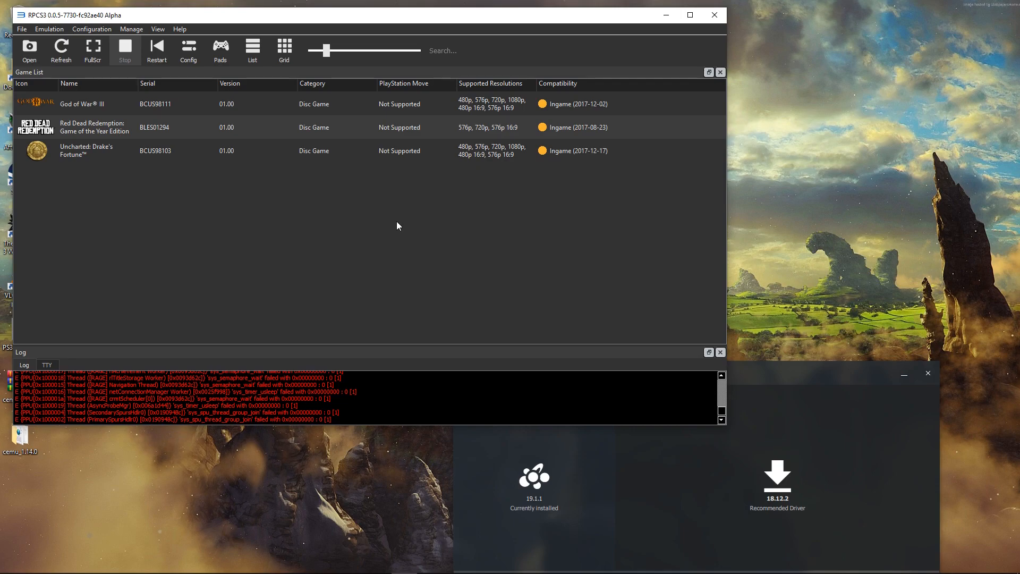
pyautogui.moveTo(197, 123)
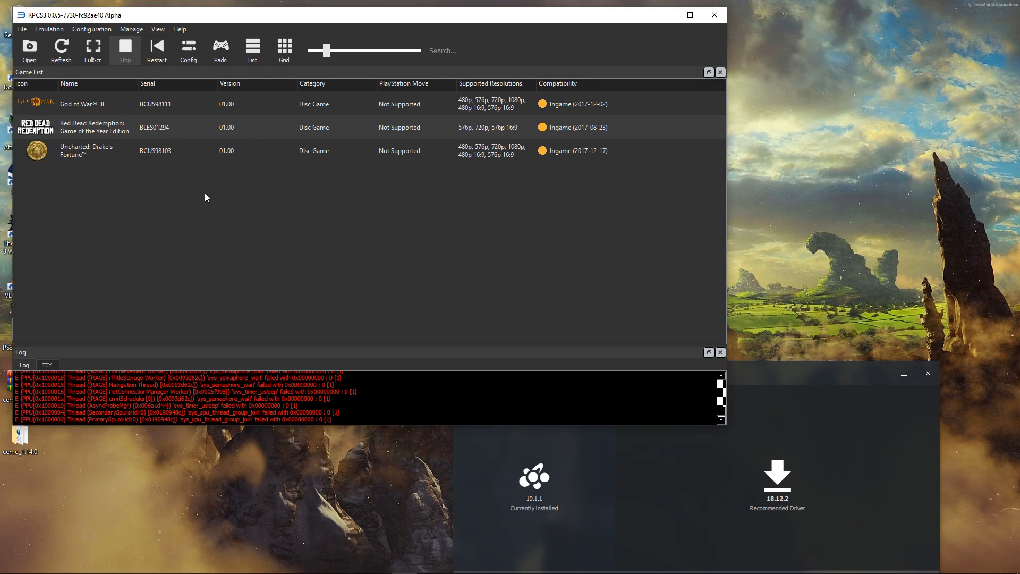
pyautogui.moveTo(524, 274)
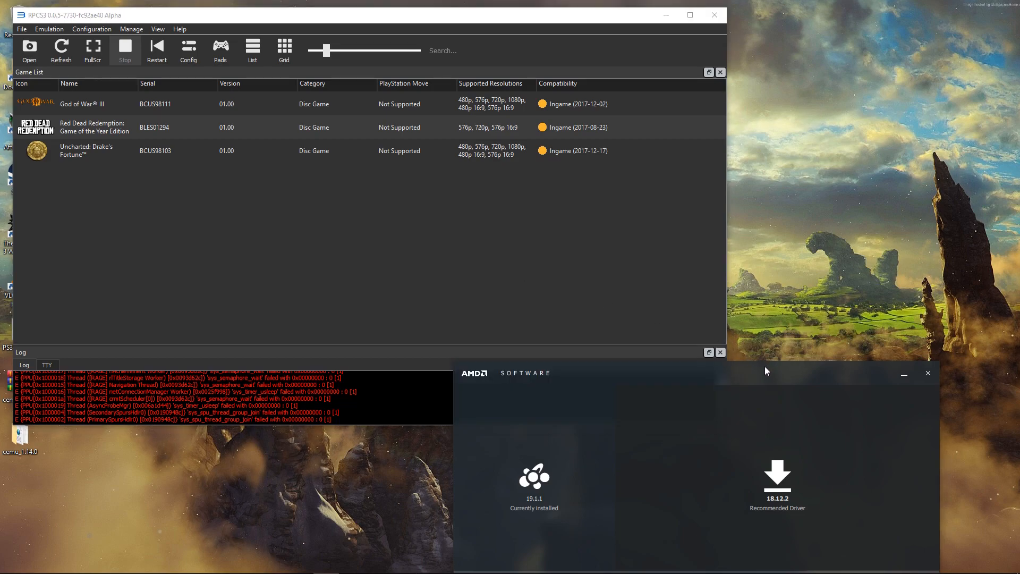
pyautogui.moveTo(649, 370)
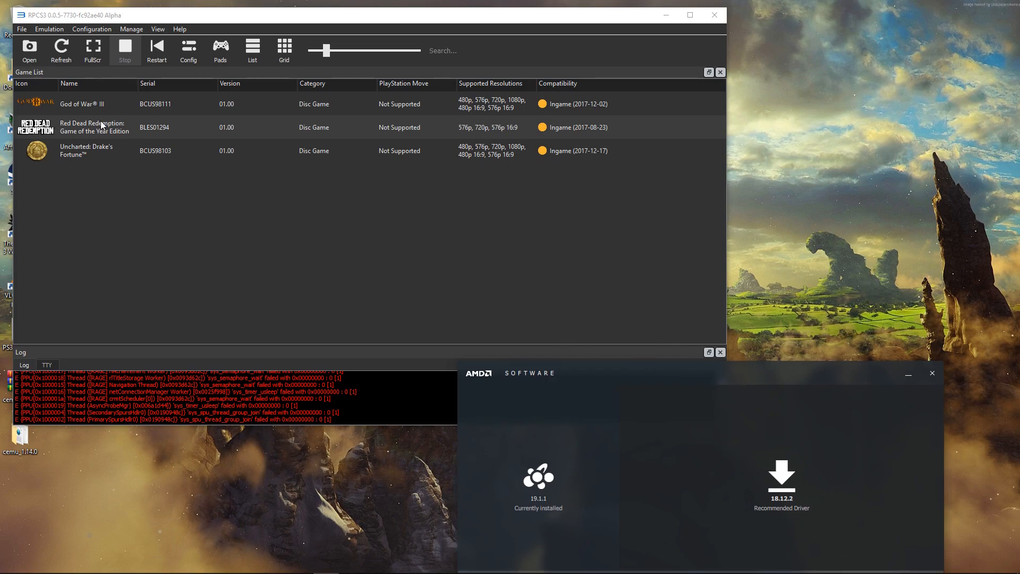
pyautogui.moveTo(83, 108)
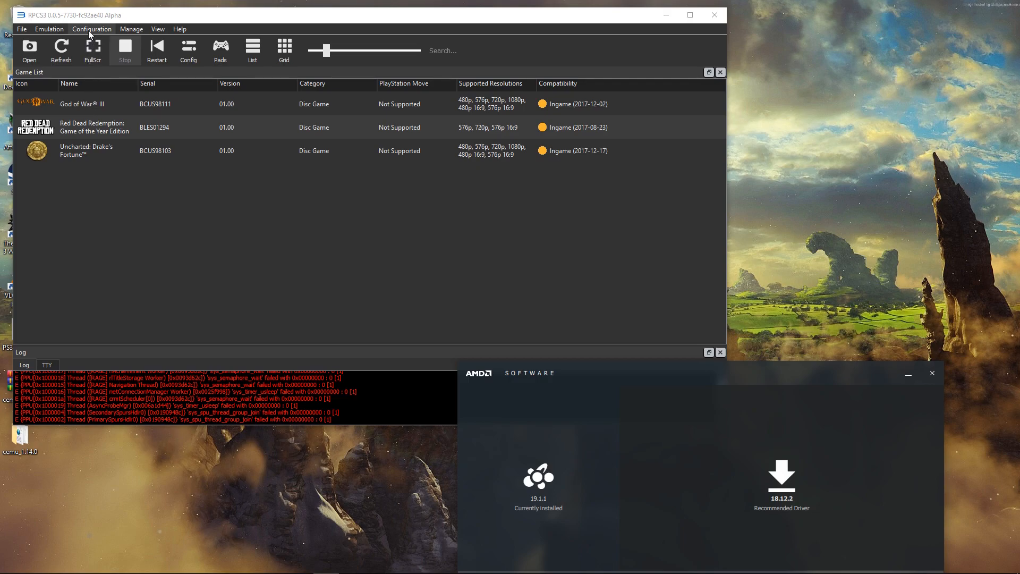
pyautogui.click(92, 29)
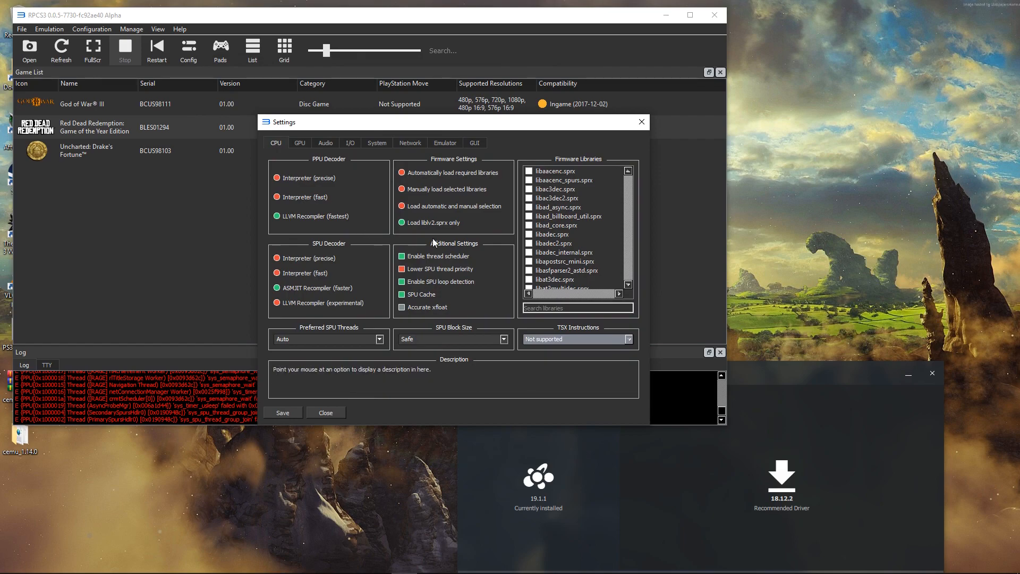
pyautogui.click(300, 142)
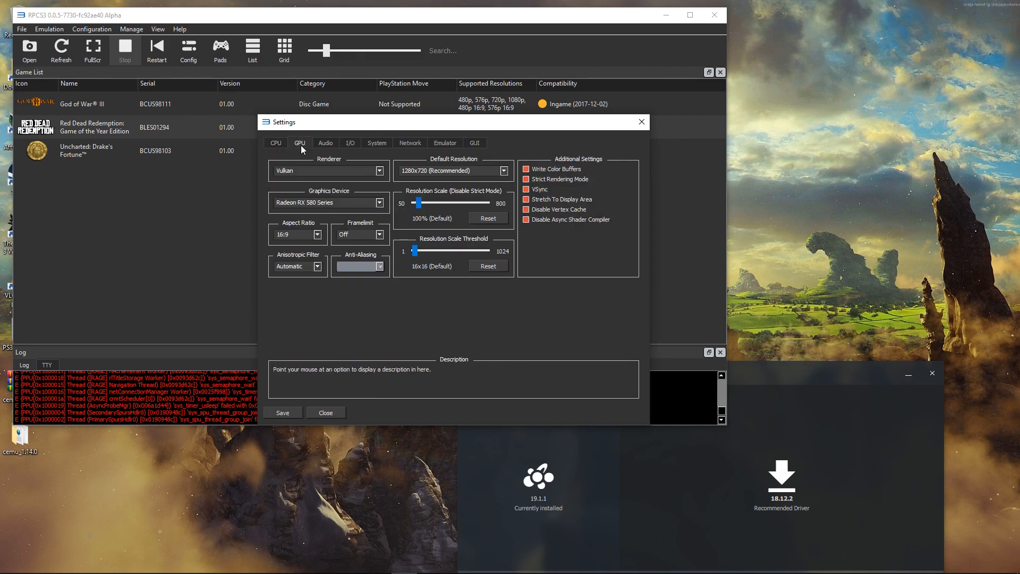
pyautogui.moveTo(336, 170)
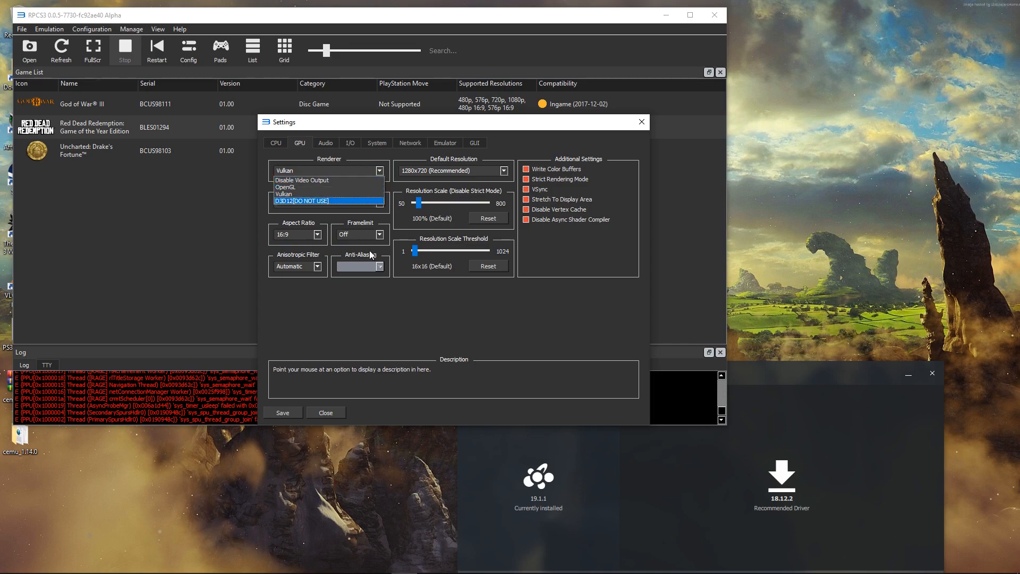
pyautogui.click(325, 143)
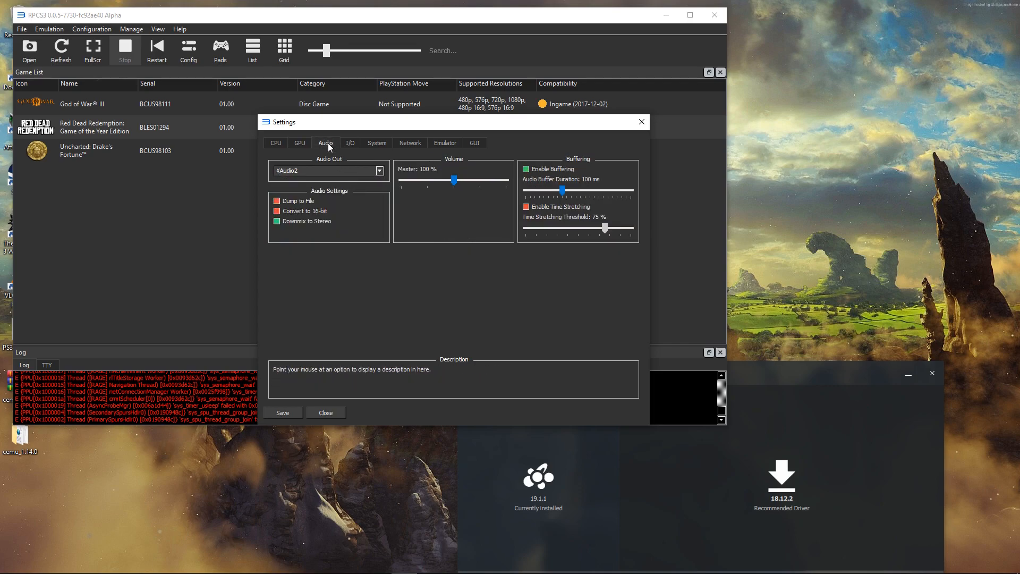
pyautogui.click(349, 142)
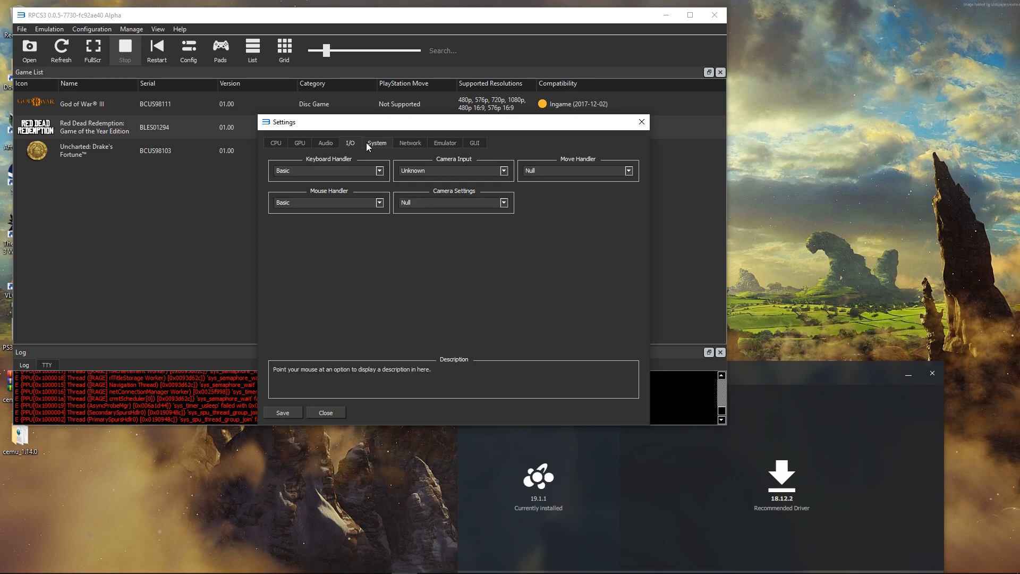
pyautogui.click(446, 144)
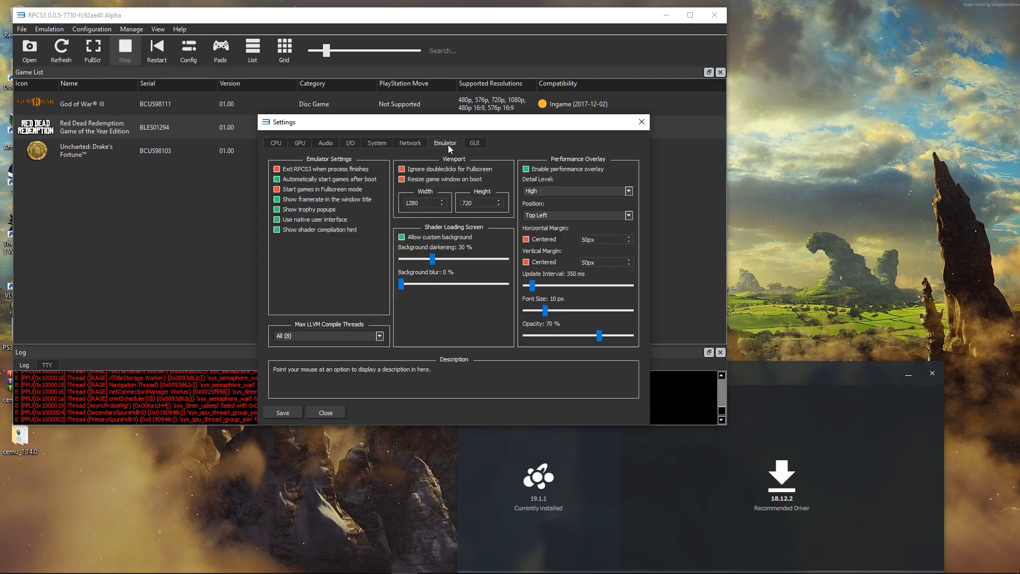
pyautogui.moveTo(499, 181)
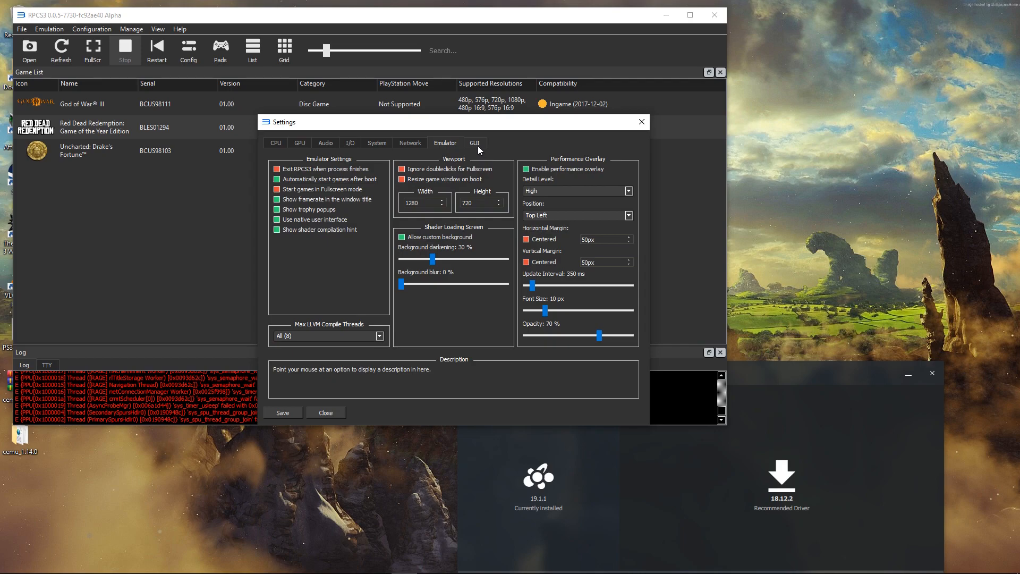
pyautogui.moveTo(592, 209)
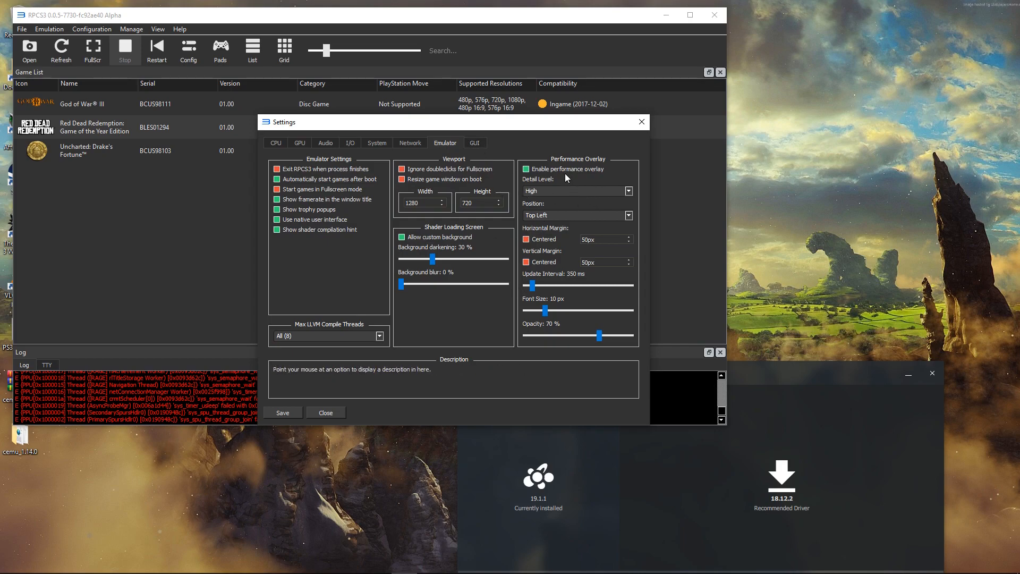
pyautogui.click(474, 143)
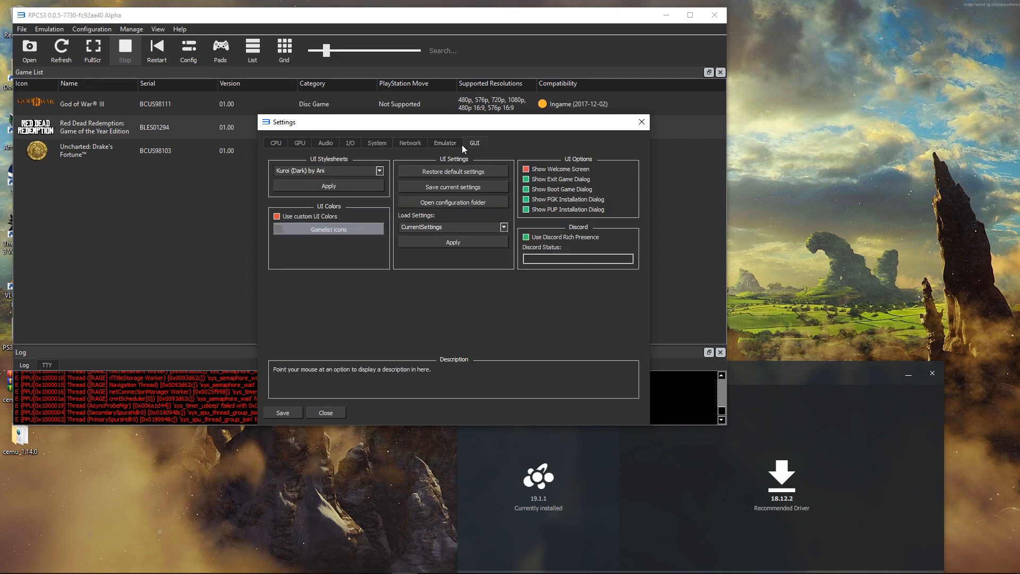
pyautogui.click(445, 142)
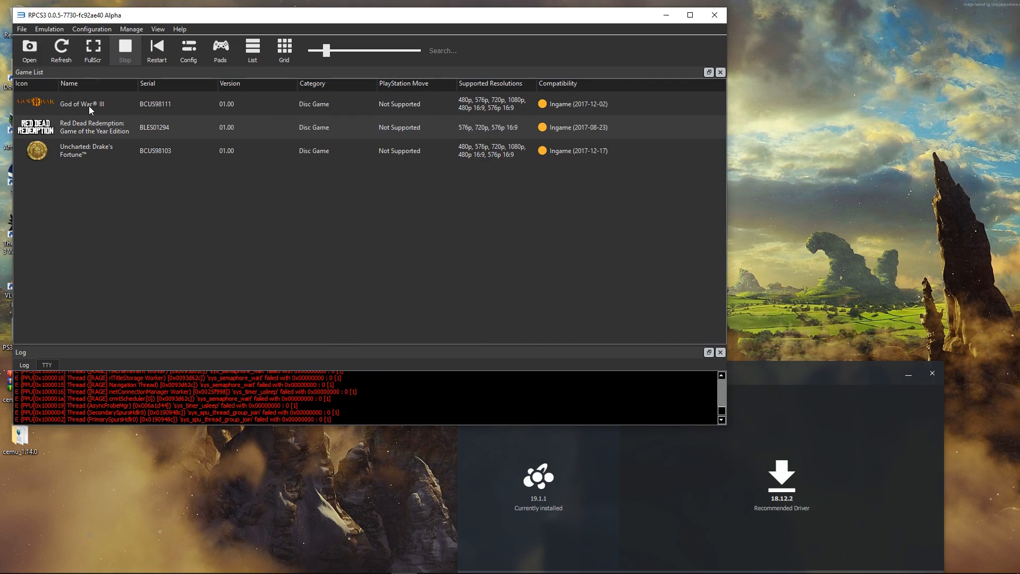
# Step: Launch God of War III from the game list and let it reach the title menu
pyautogui.doubleClick(81, 103)
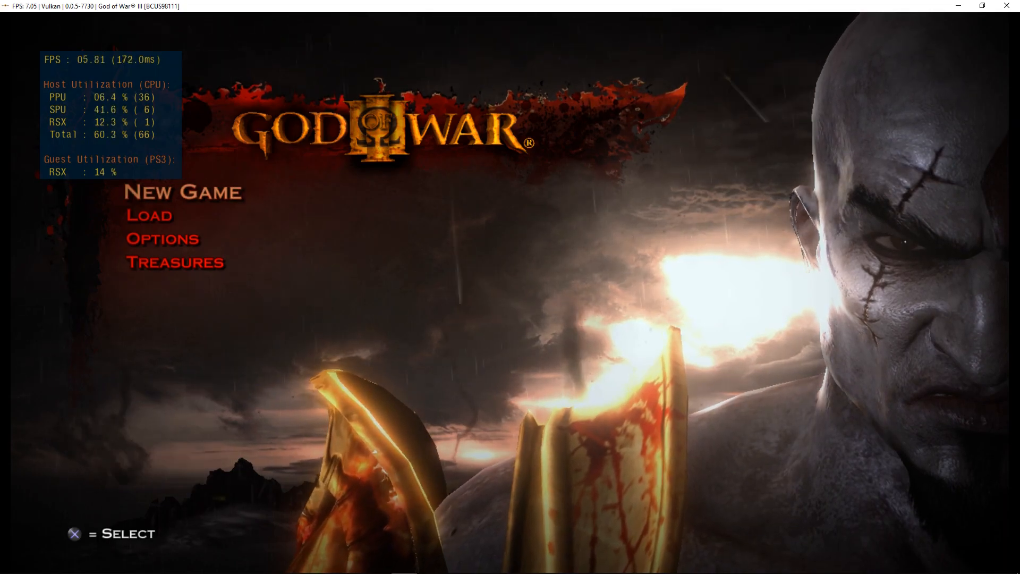
pyautogui.click(184, 192)
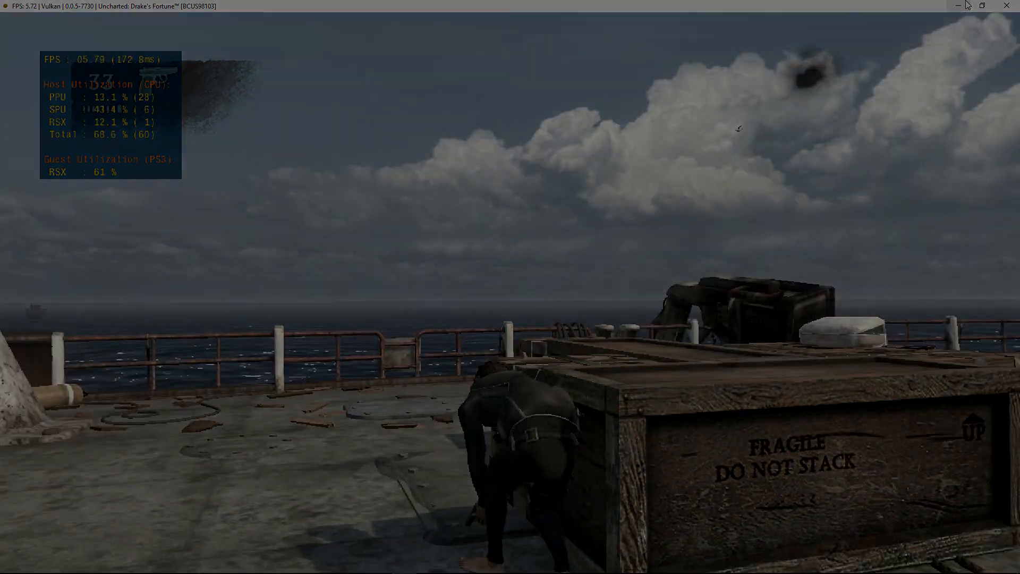
# Step: Run Uncharted: Drake's Fortune on the ship deck with the performance overlay visible
pyautogui.click(122, 43)
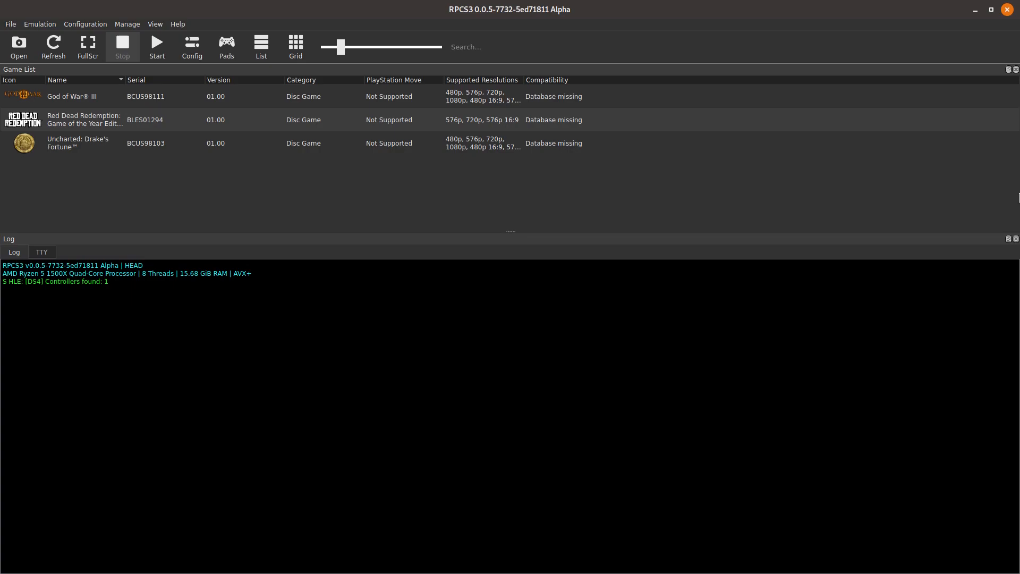
pyautogui.moveTo(73, 104)
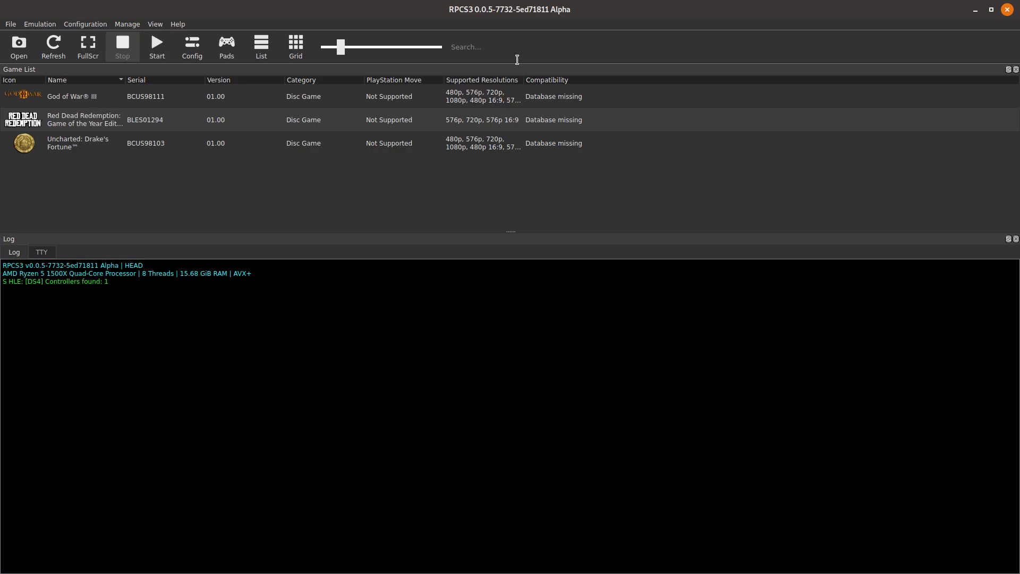
pyautogui.moveTo(502, 20)
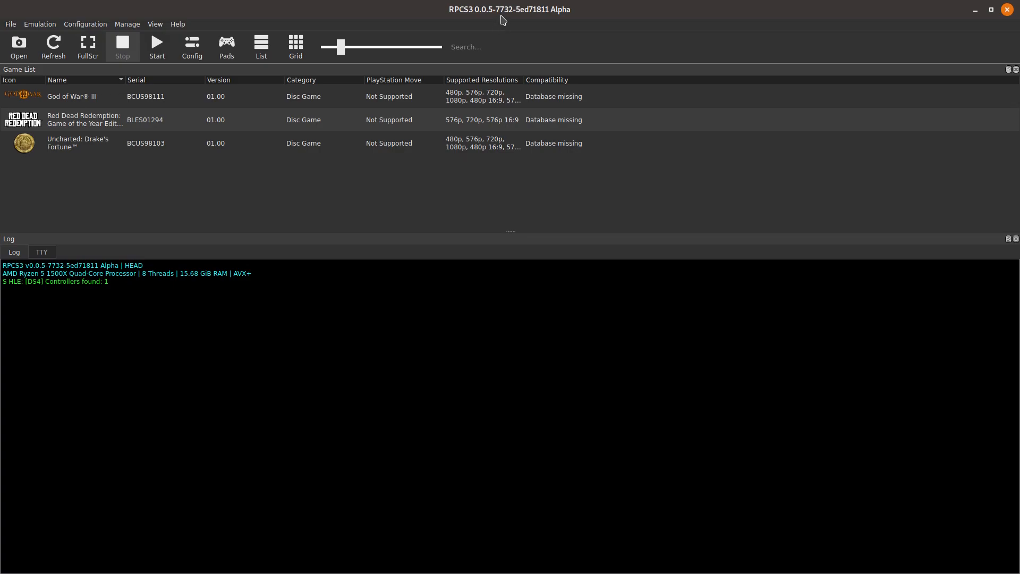
pyautogui.moveTo(508, 25)
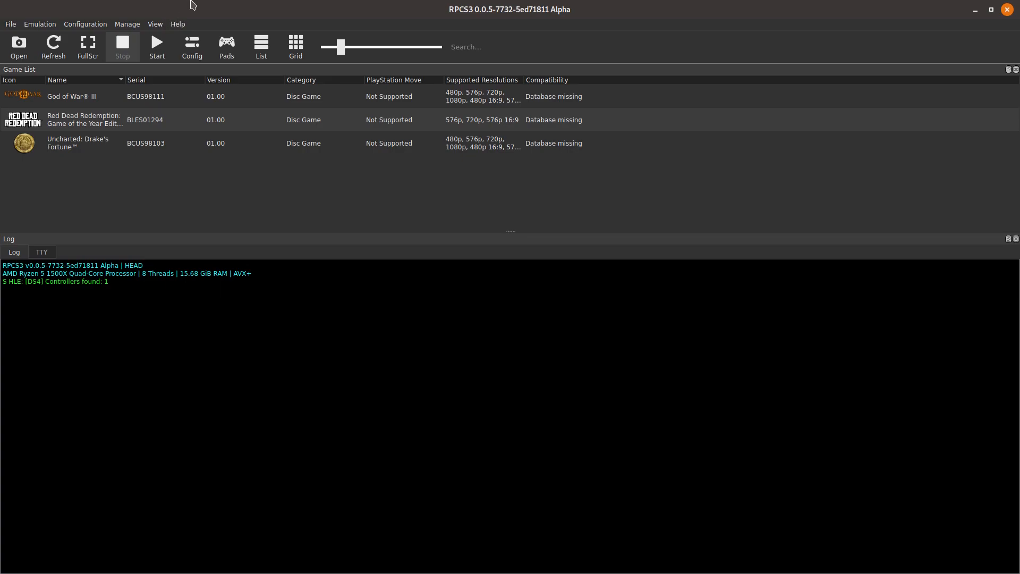
pyautogui.moveTo(510, 24)
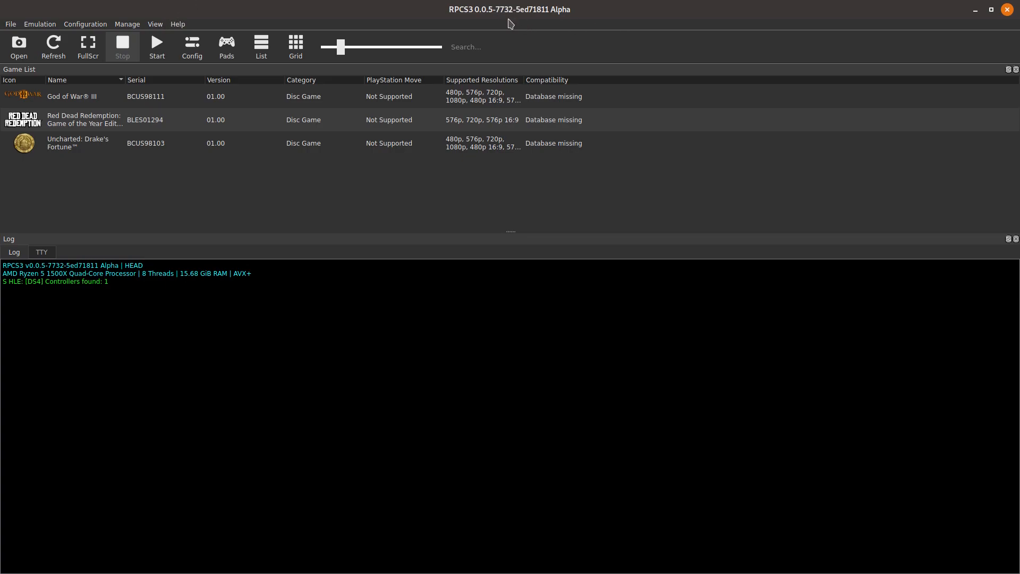
pyautogui.moveTo(509, 23)
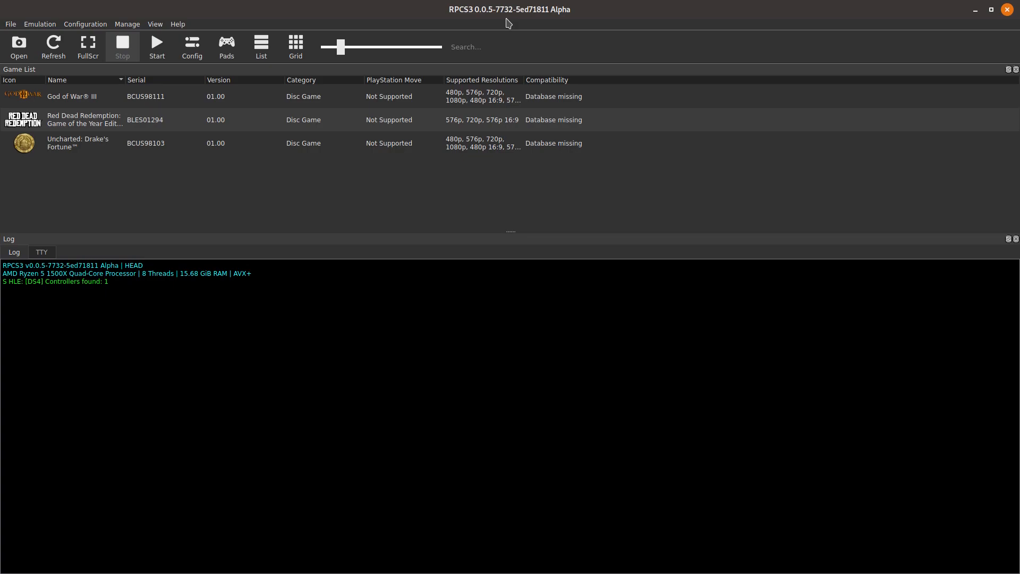
pyautogui.moveTo(85, 24)
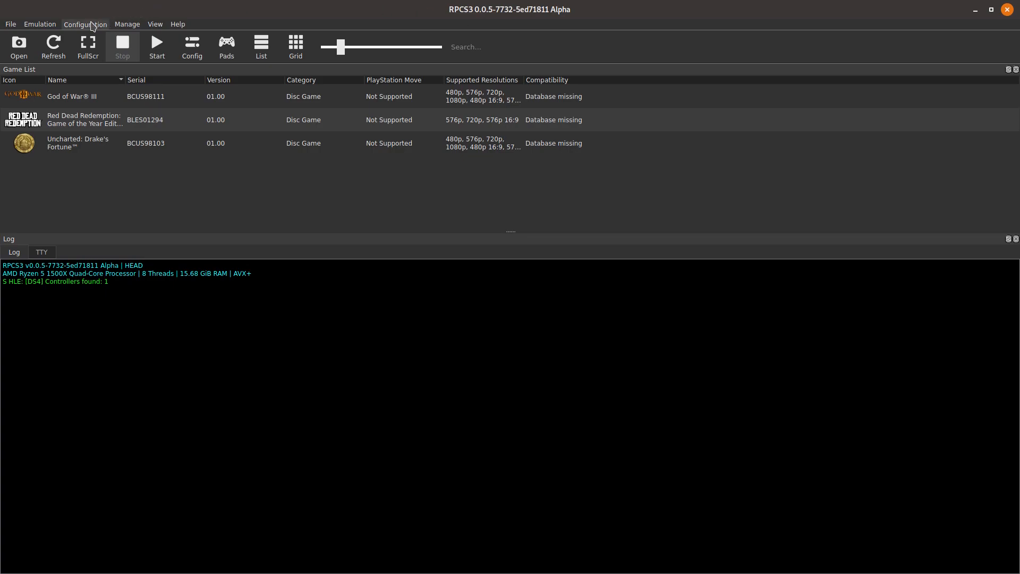
# Step: Show the GPU settings page confirming the Vulkan renderer, checking the kernel with uname -r
pyautogui.click(85, 25)
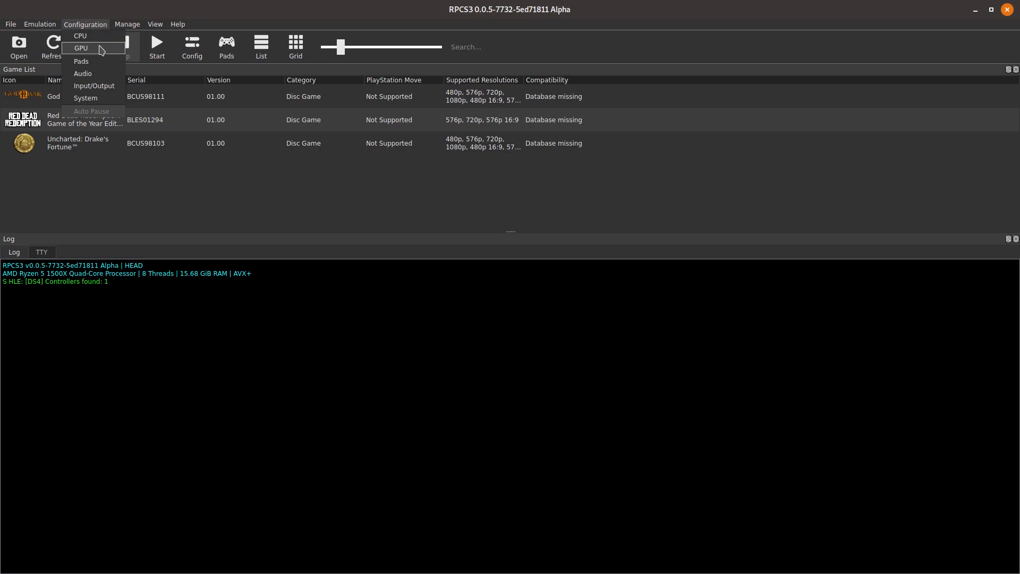
pyautogui.click(80, 37)
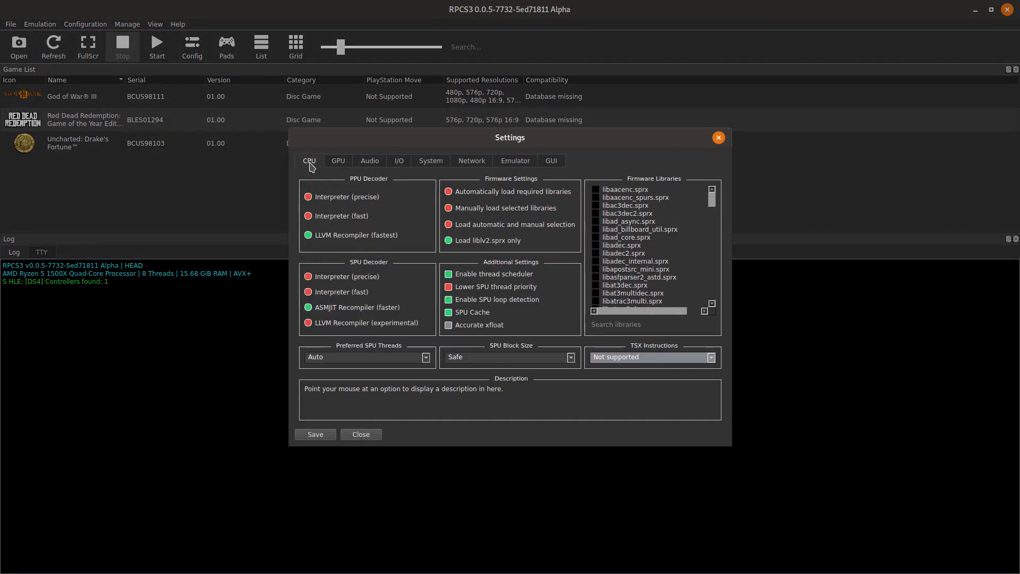
pyautogui.click(338, 161)
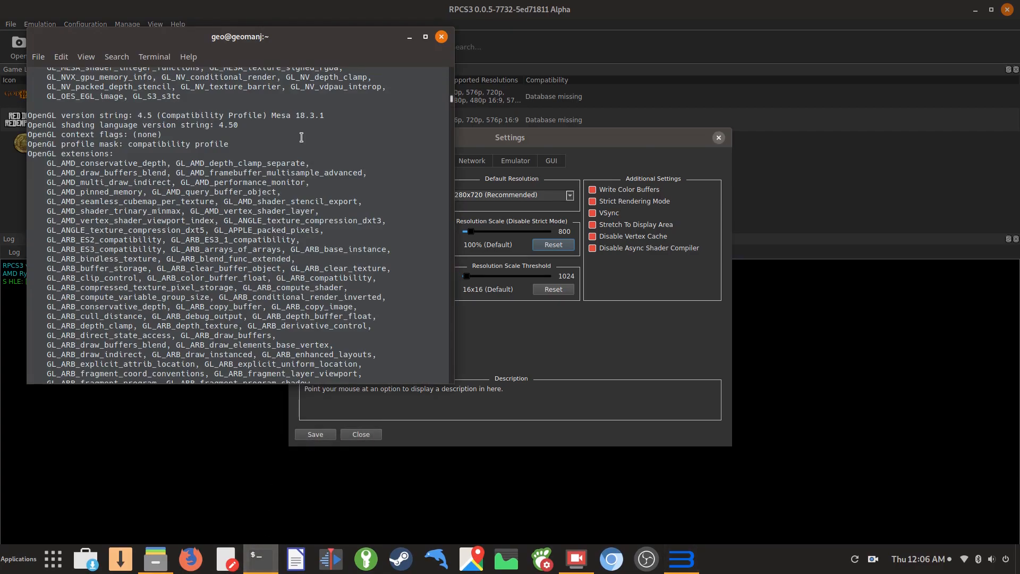
pyautogui.scroll(-3)
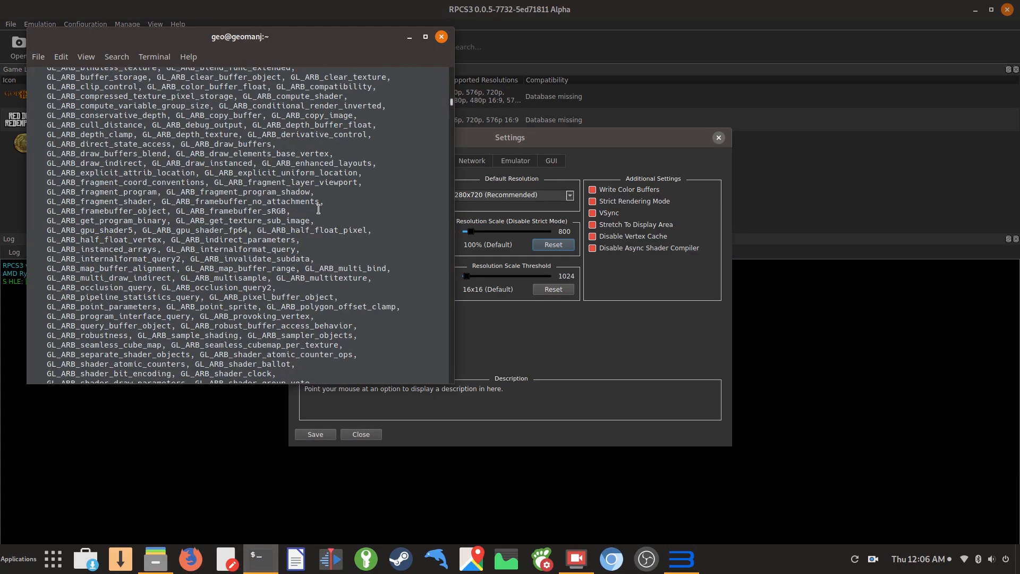
pyautogui.write('uname -r')
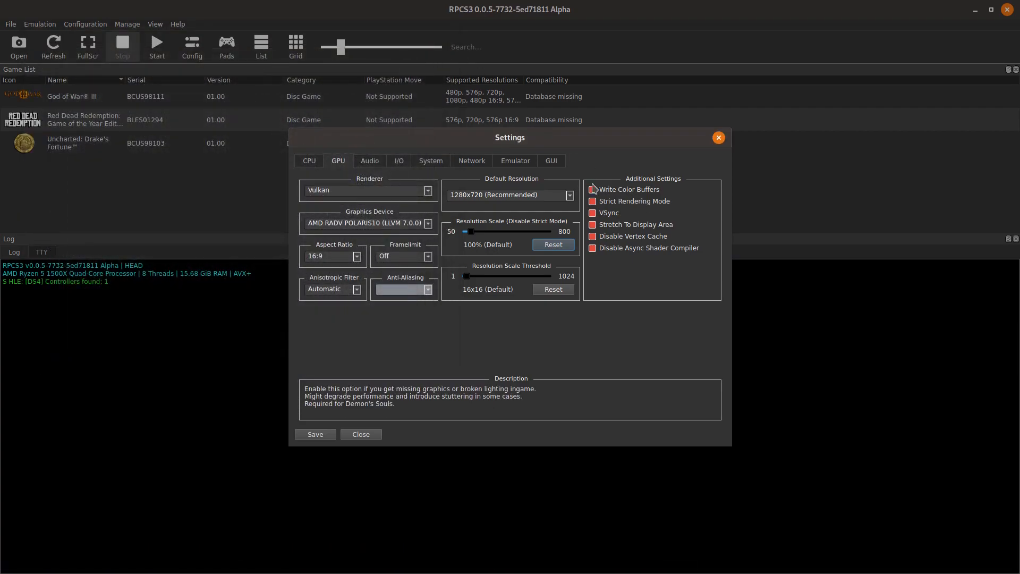
# Step: Switch to the Emulator page with the performance overlay settings
pyautogui.click(514, 161)
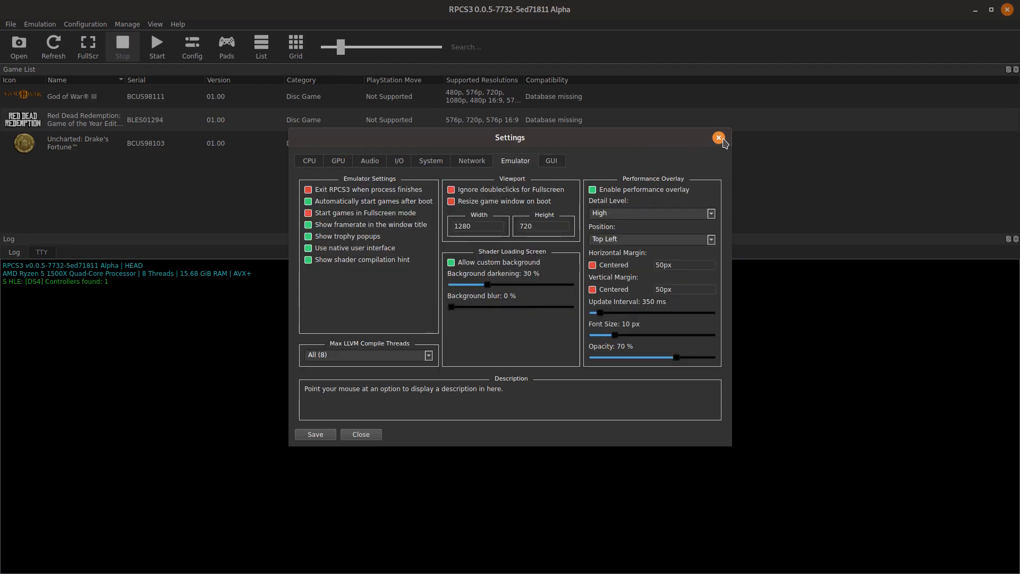
# Step: Close the settings and maximize the God of War III game window with the overlay showing
pyautogui.click(718, 137)
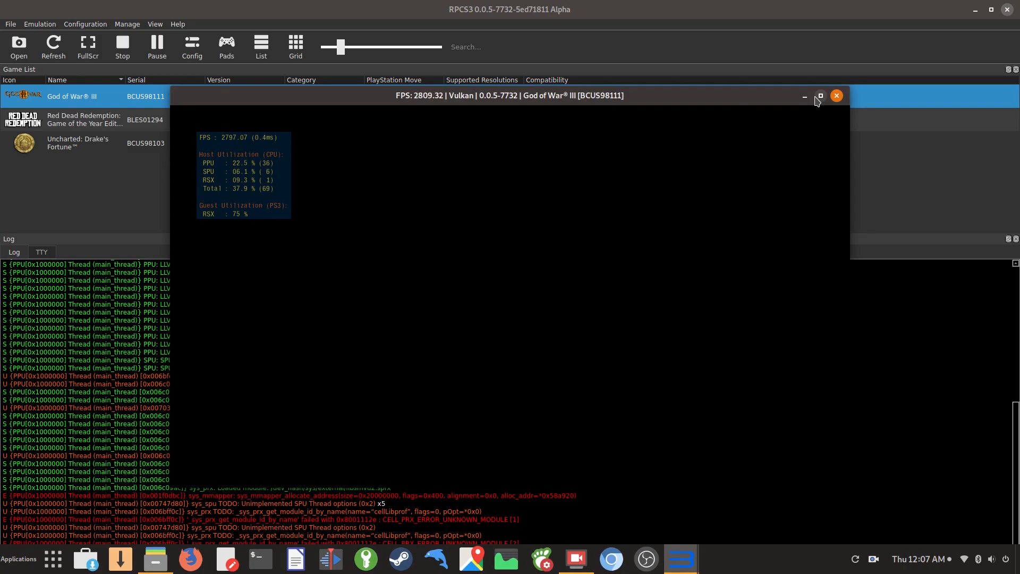
pyautogui.click(819, 96)
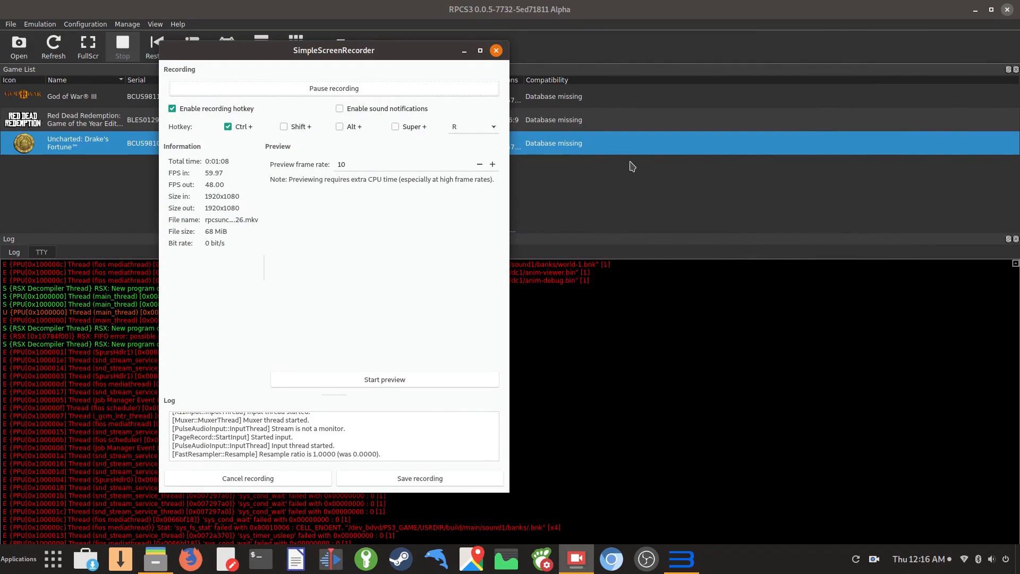
# Step: Dismiss the SimpleScreenRecorder window to reveal RPCS3's game list and log
pyautogui.click(496, 50)
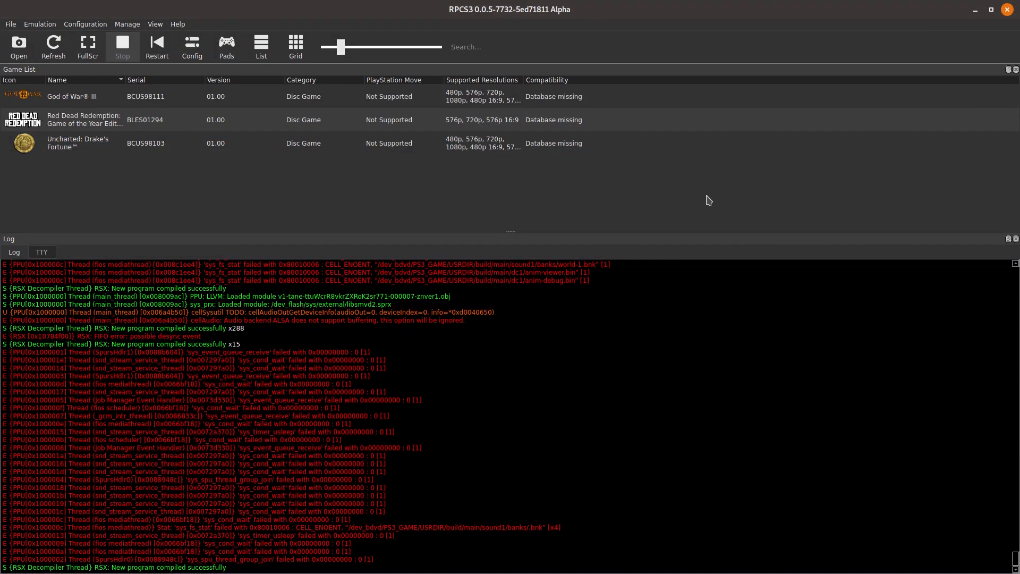
pyautogui.moveTo(719, 204)
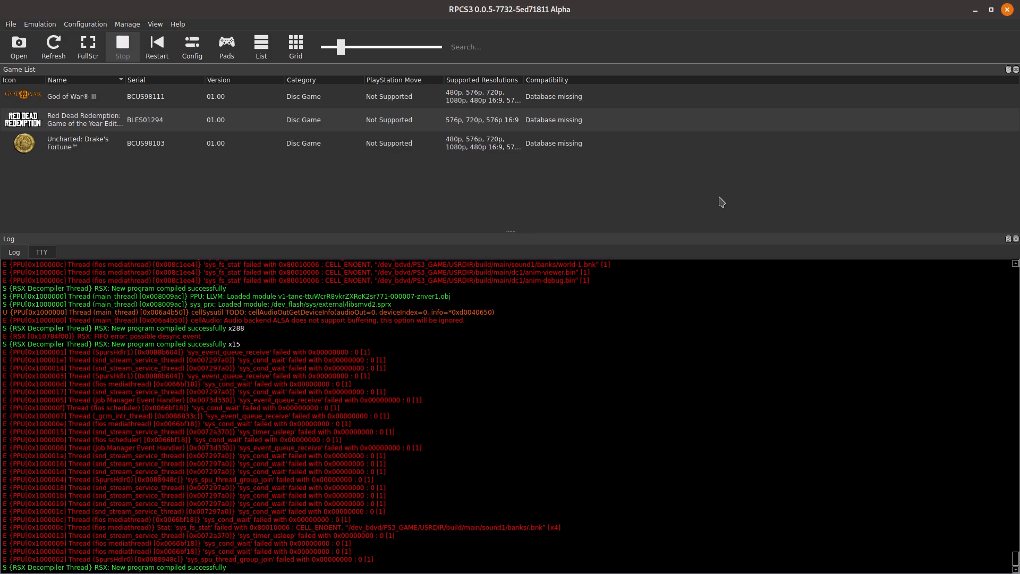
pyautogui.moveTo(419, 230)
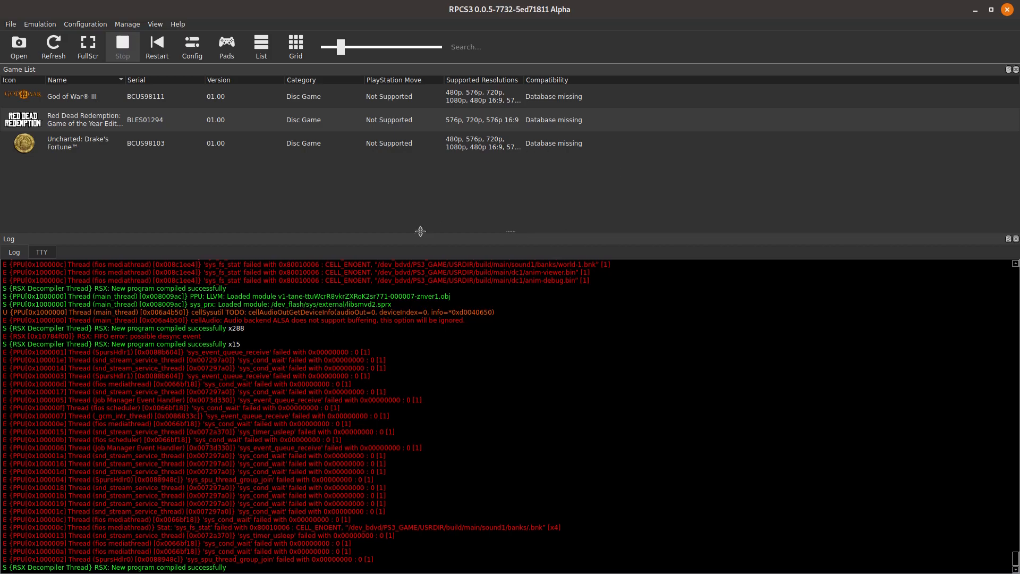